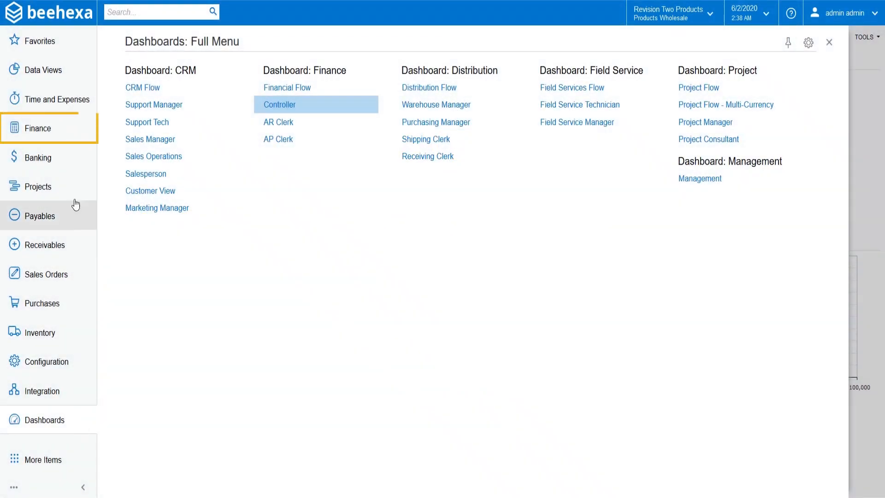
Expand the Finance section to its full menu of screens
left_click(35, 128)
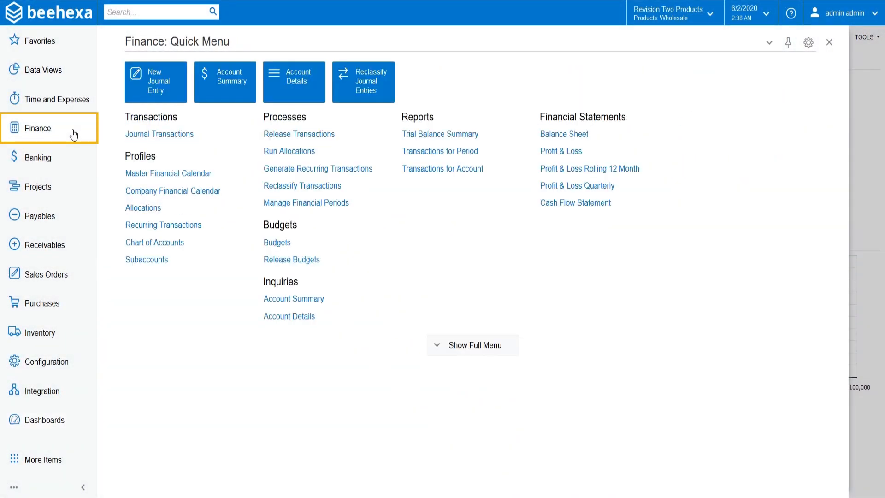
left_click(472, 345)
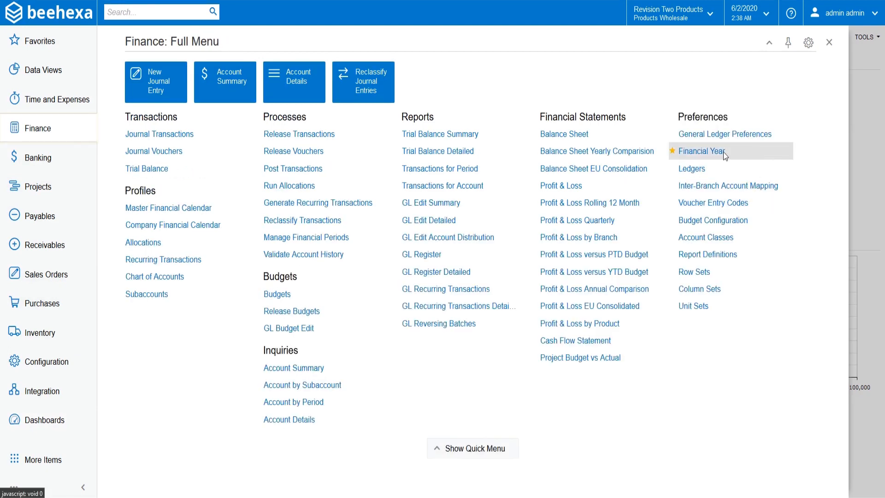
Bring up the Financial Year form showing 2011 with 13 monthly periods
left_click(702, 151)
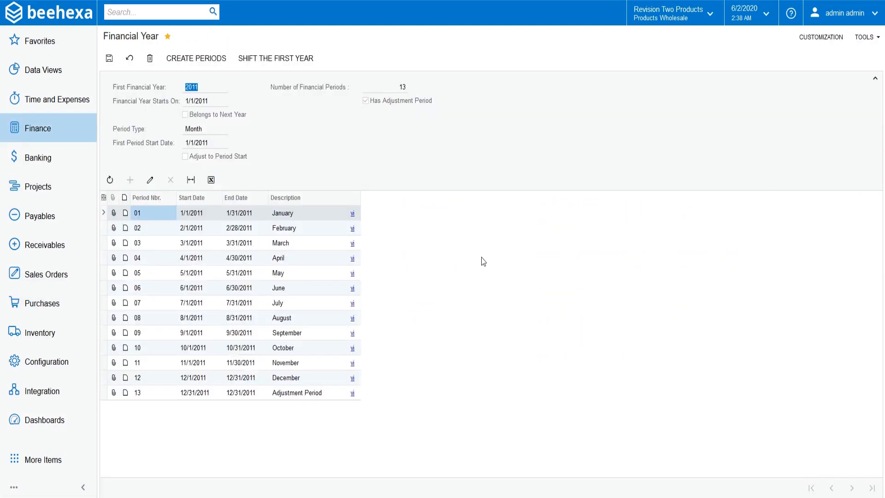
mouse_move(437, 230)
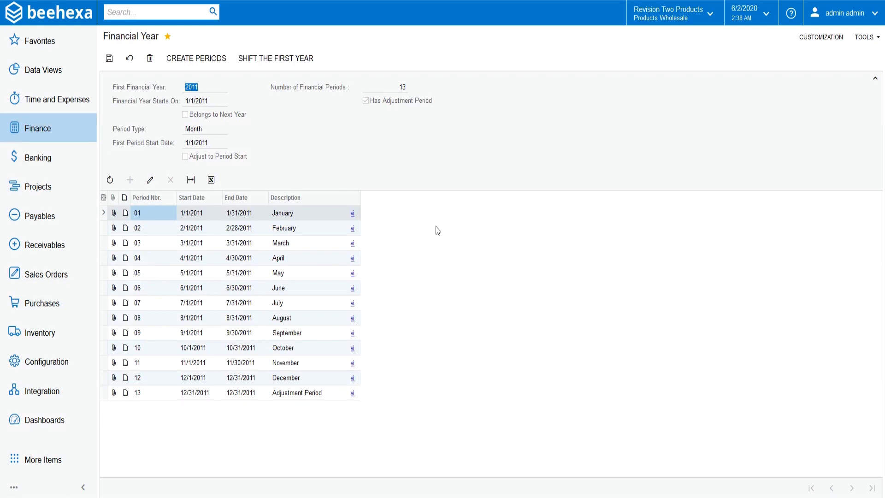
left_click(203, 87)
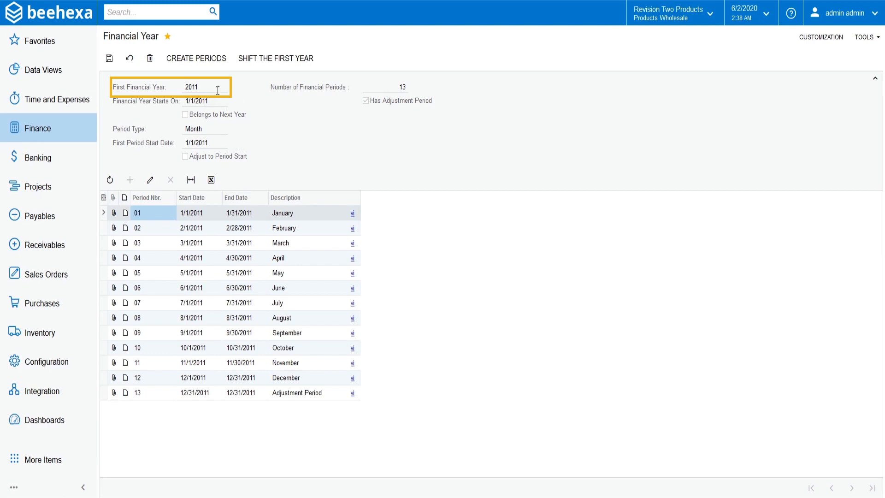
double_click(191, 87)
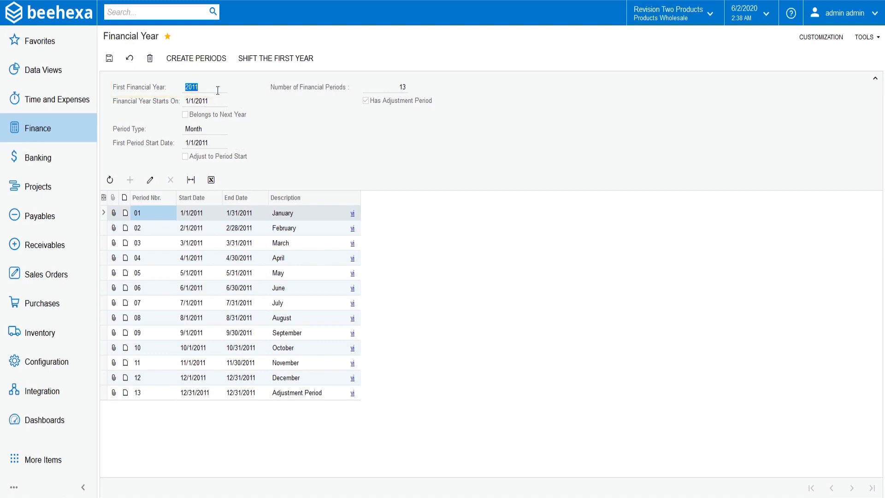
left_click(203, 101)
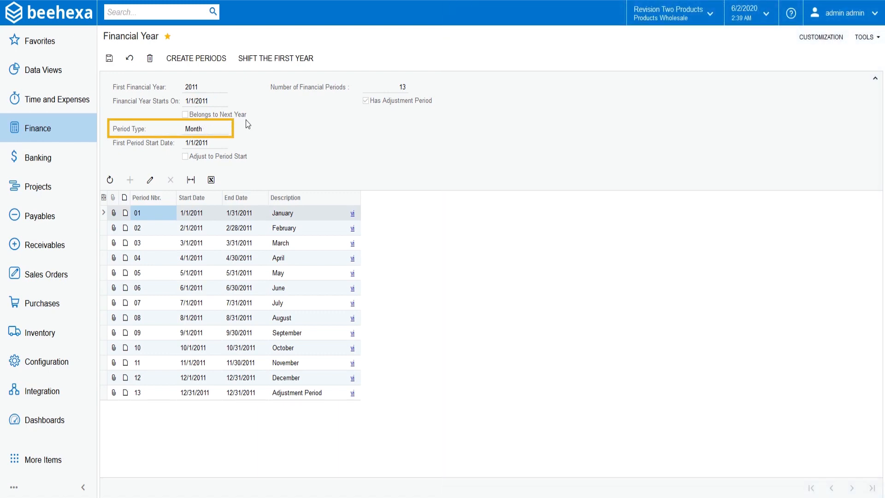
mouse_move(222, 135)
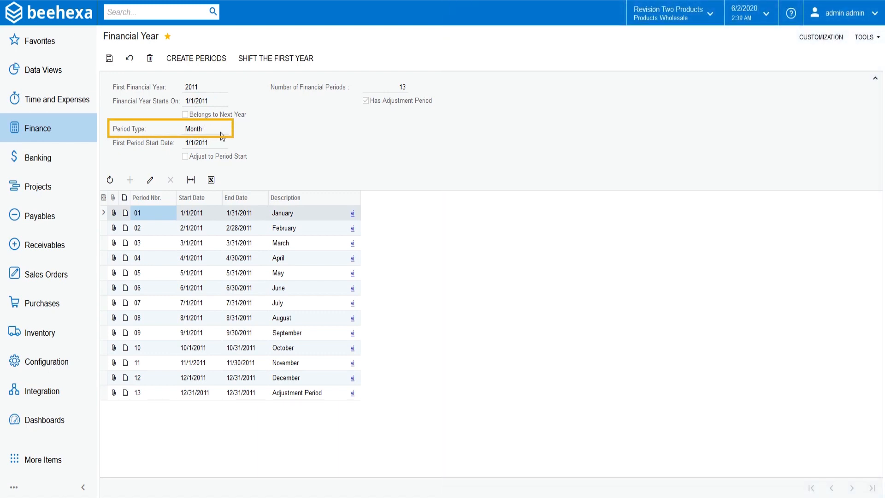
mouse_move(134, 132)
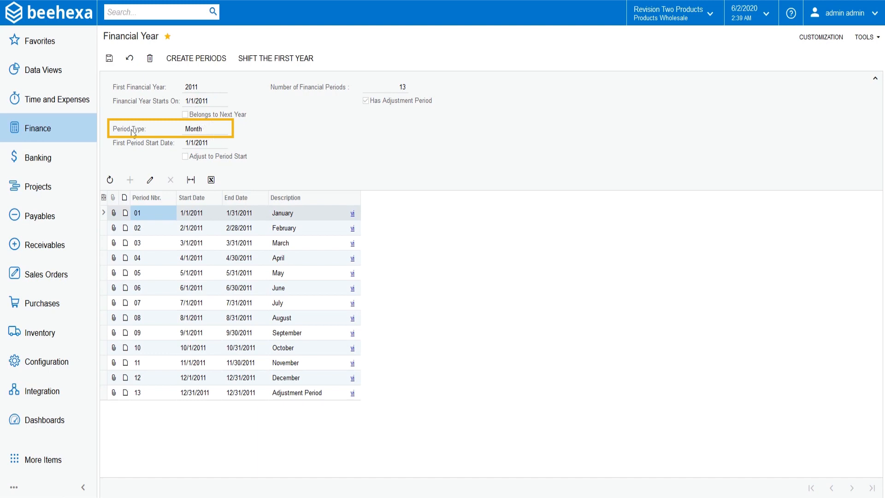
mouse_move(242, 135)
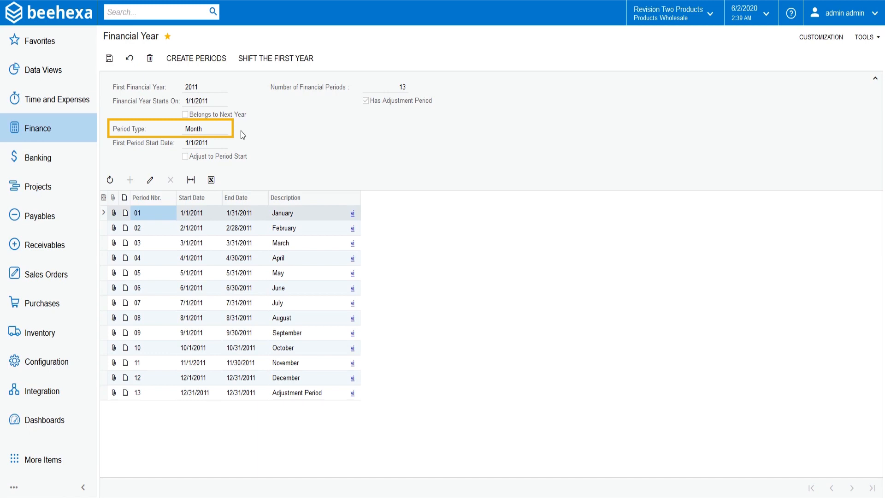
mouse_move(300, 143)
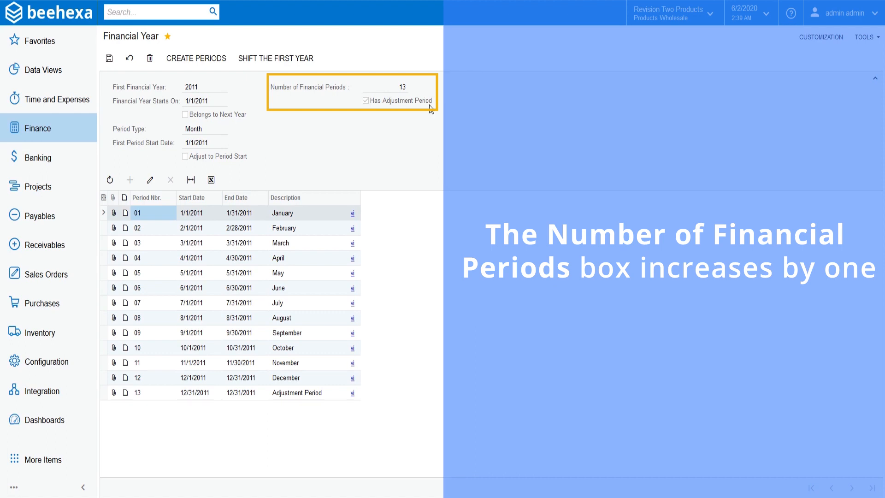
mouse_move(418, 109)
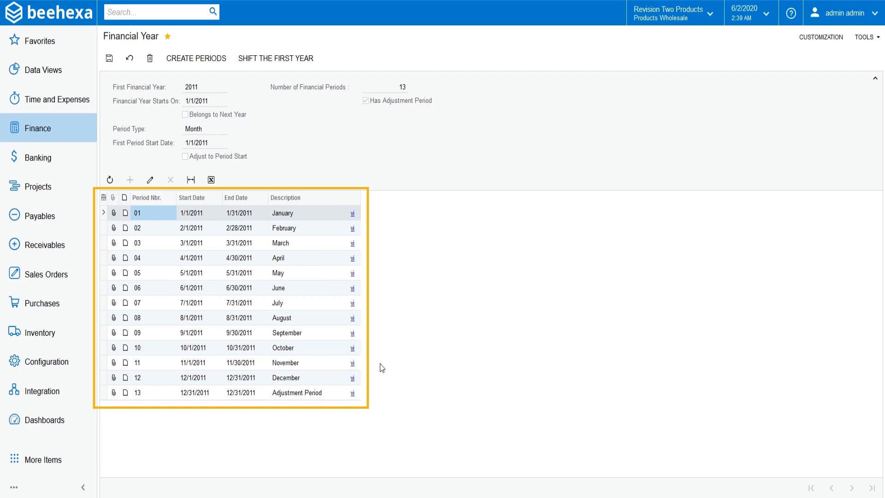
left_click(296, 258)
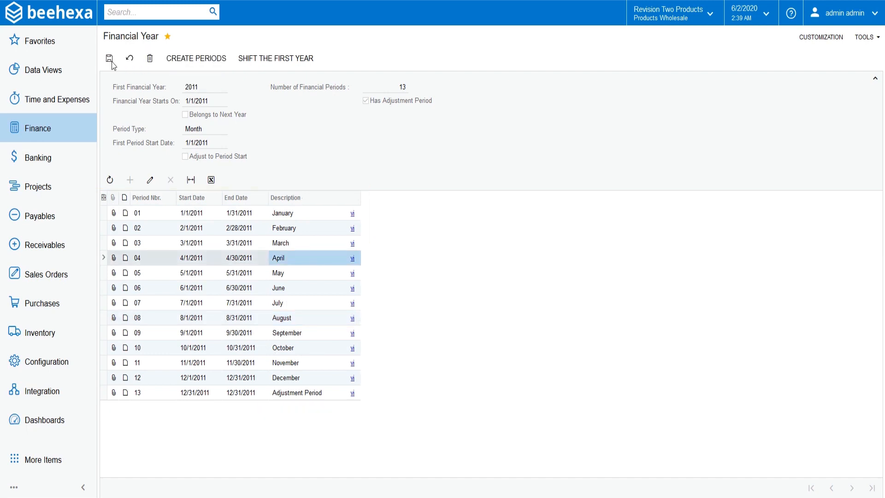
mouse_move(113, 62)
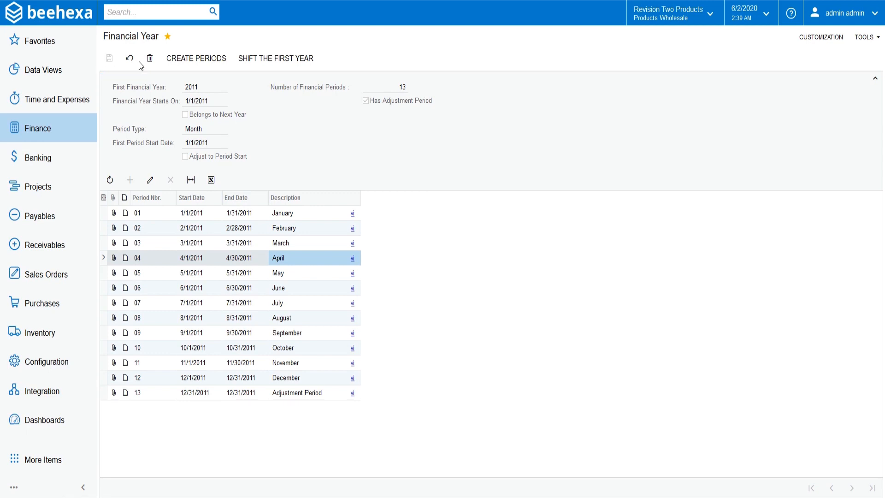
mouse_move(413, 159)
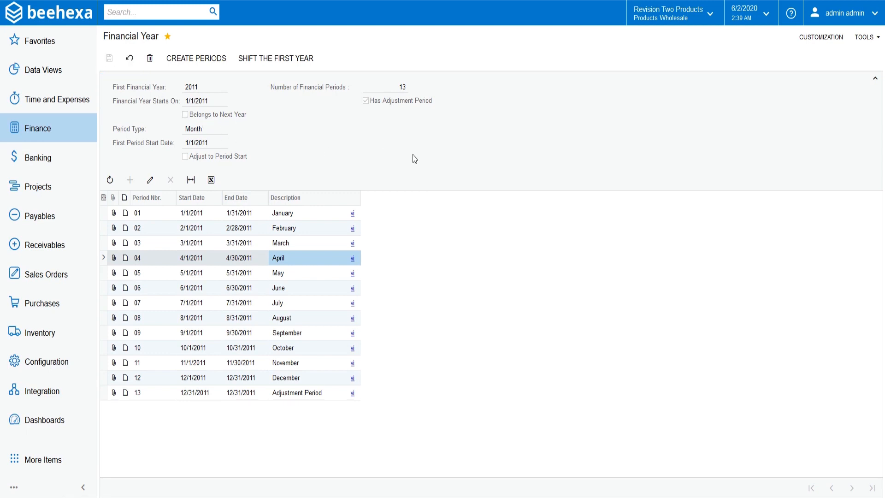
mouse_move(426, 156)
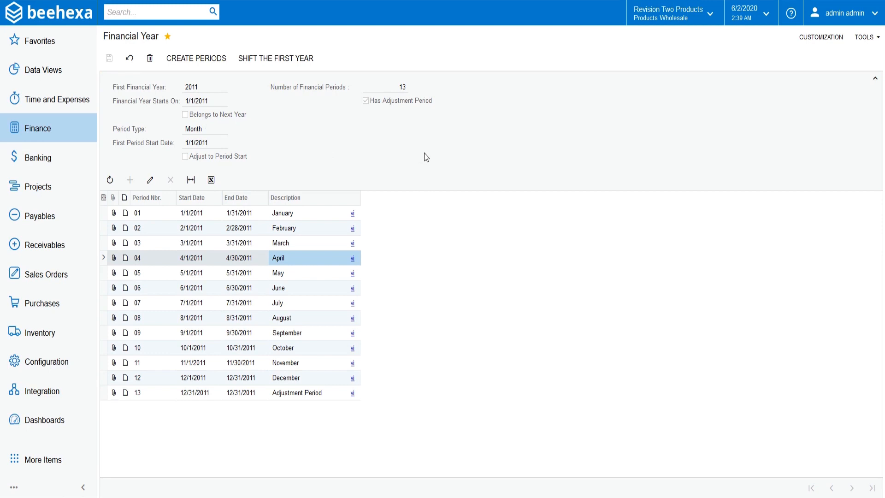